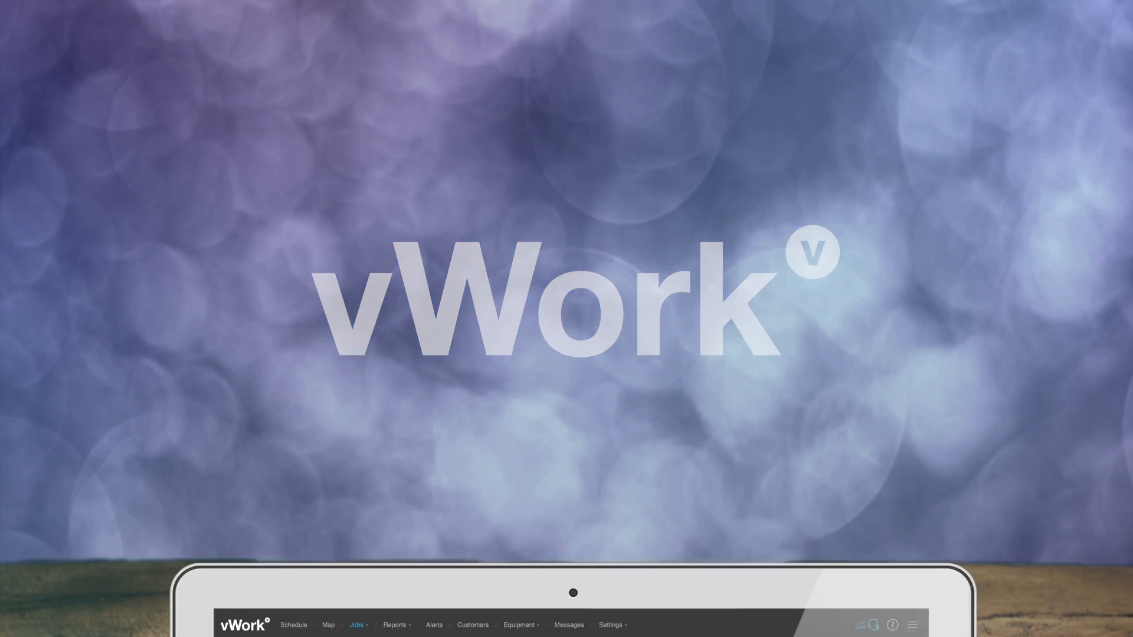
Open the Settings area from the top navigation of the jobs listing.
{"action": "left_click", "coordinate": [613, 105]}
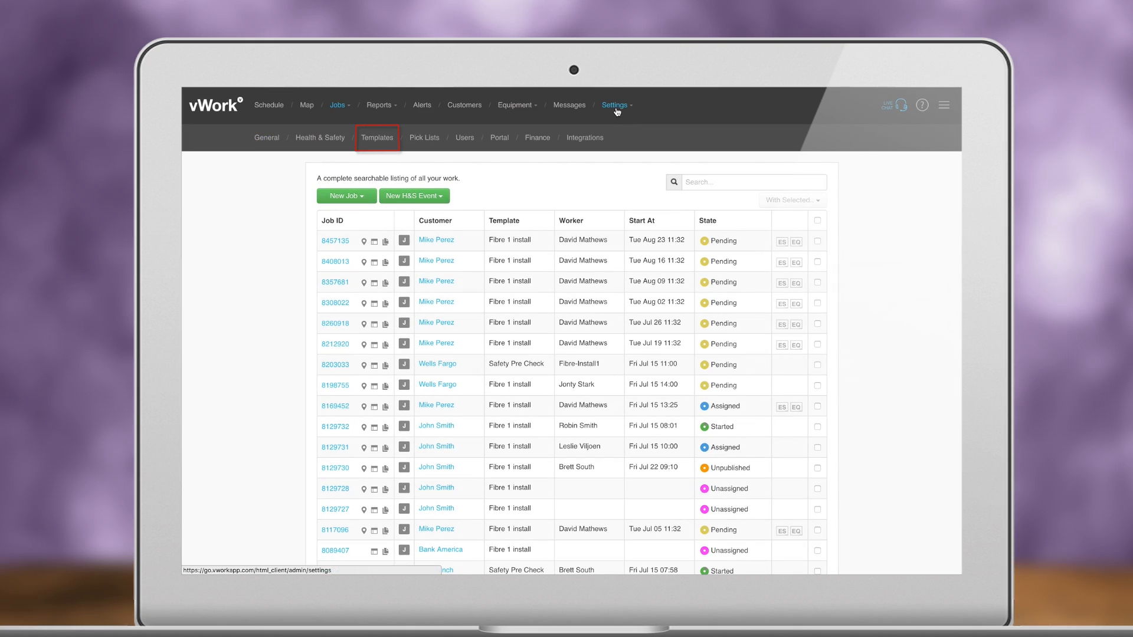
Go to the job templates list and start a new job template.
{"action": "left_click", "coordinate": [377, 138]}
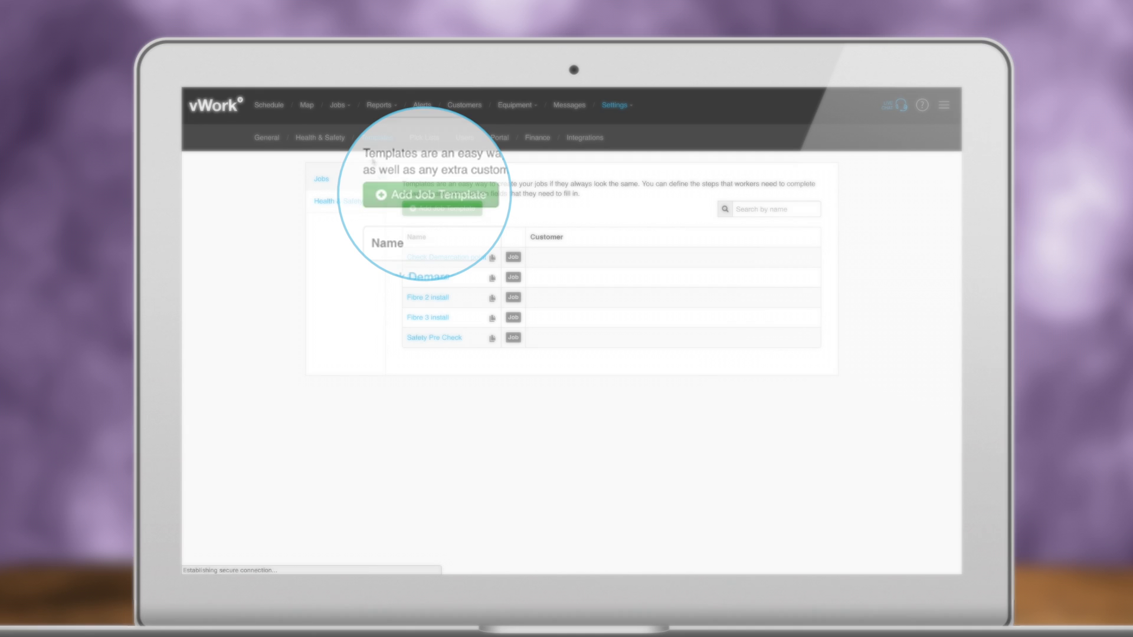
{"action": "left_click", "coordinate": [428, 195]}
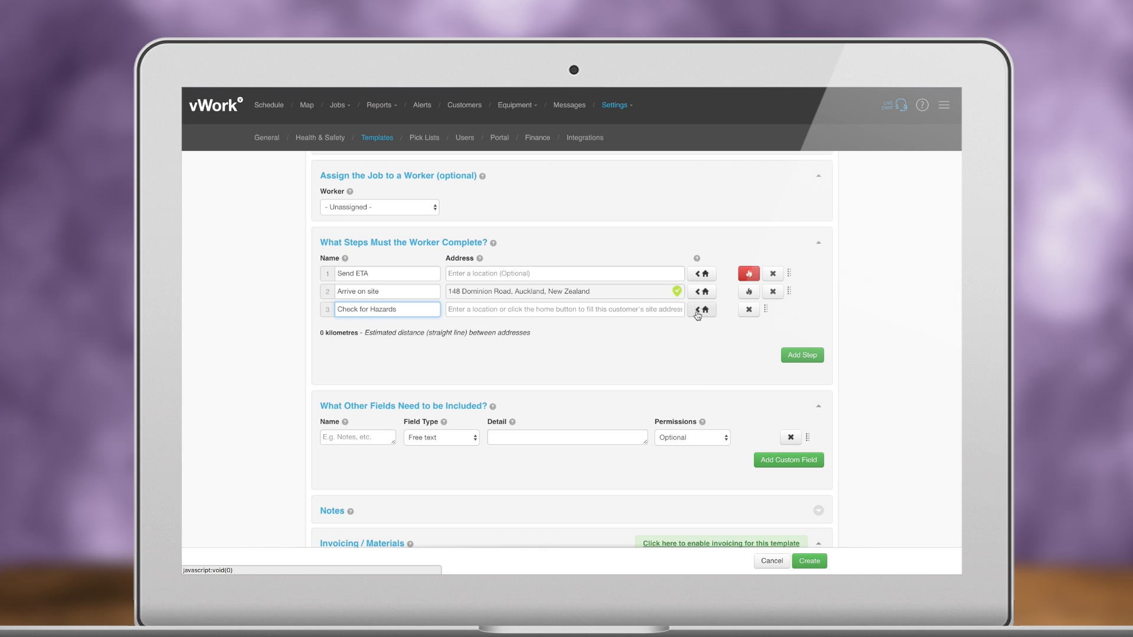
Scroll down the new template form and edit its job step and custom field entries.
{"action": "scroll", "scroll_direction": "down", "scroll_amount": 3}
{"action": "type", "text": "Signal"}
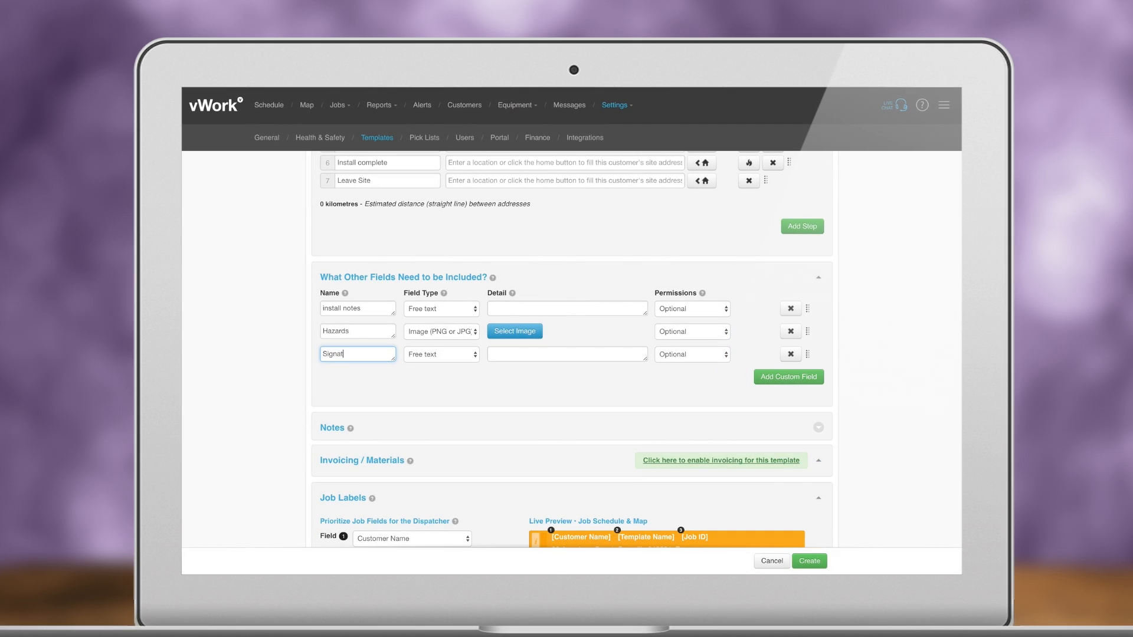
{"action": "left_click", "coordinate": [440, 354]}
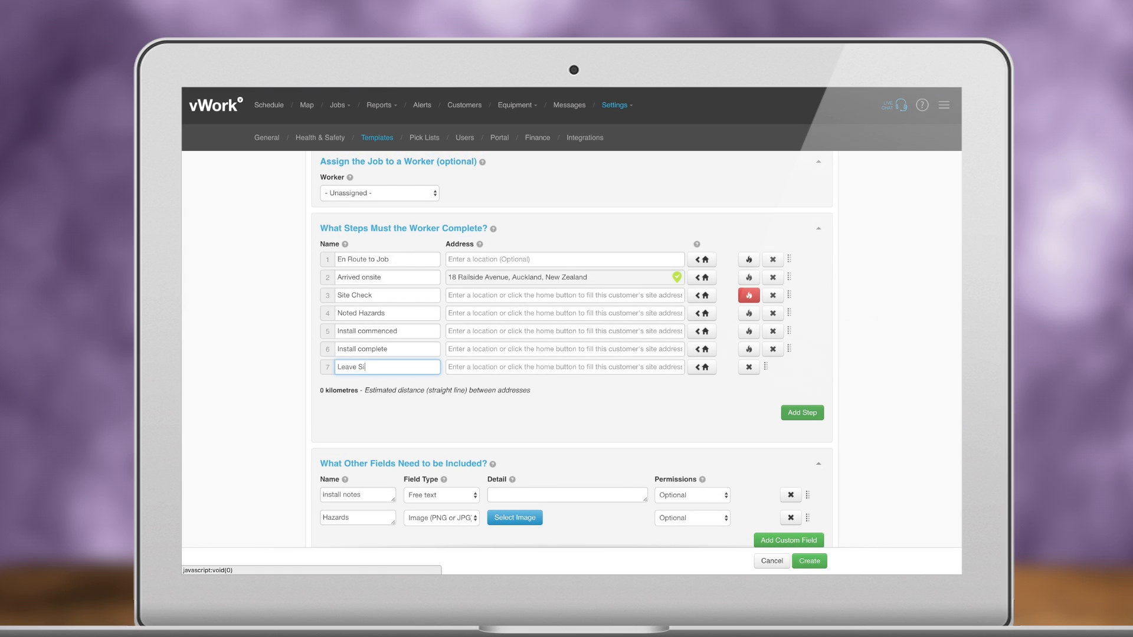
Add a custom field named Signature with the Signature field type.
{"action": "scroll", "scroll_direction": "down", "scroll_amount": 3}
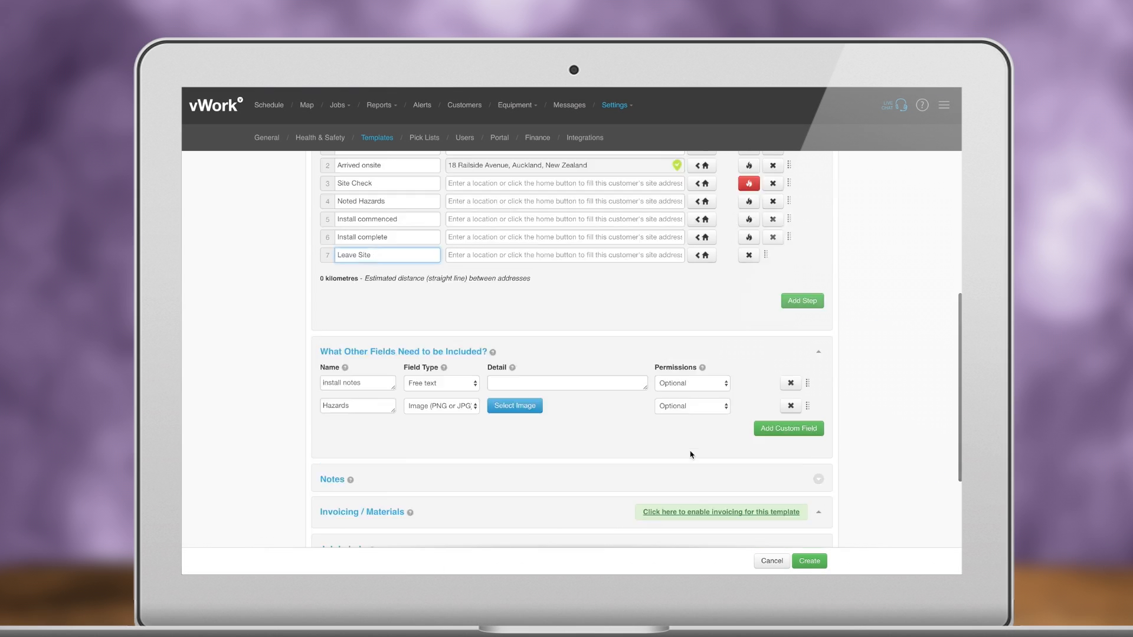
{"action": "left_click", "coordinate": [789, 428]}
{"action": "type", "text": "Signature"}
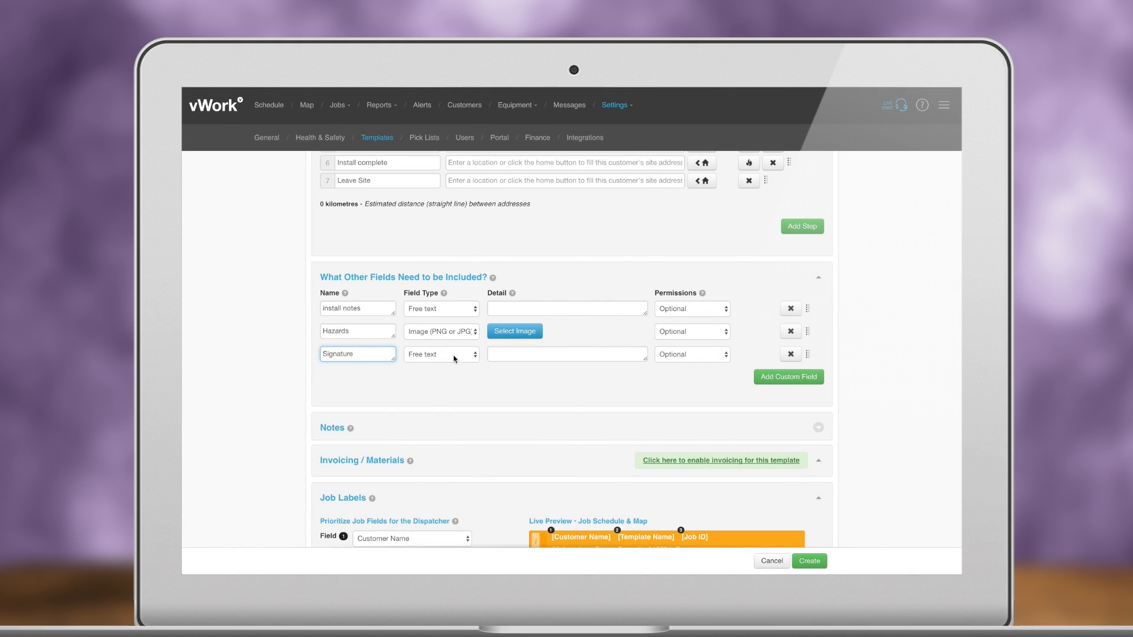
{"action": "left_click", "coordinate": [440, 354]}
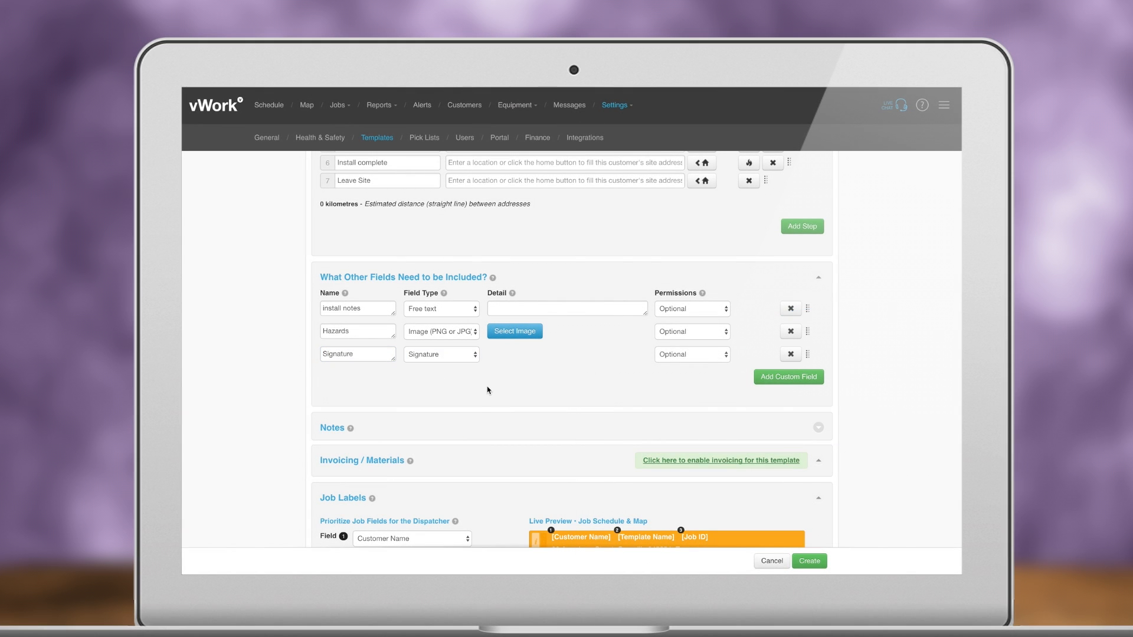
{"action": "scroll", "scroll_direction": "down", "scroll_amount": 3}
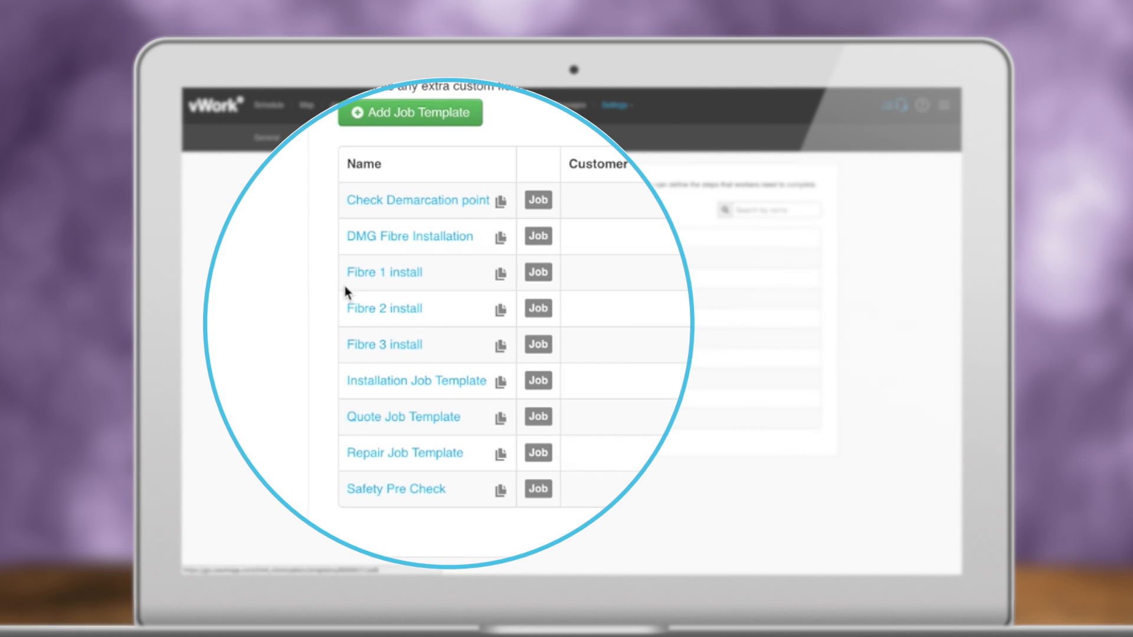
{"action": "mouse_move", "coordinate": [353, 385]}
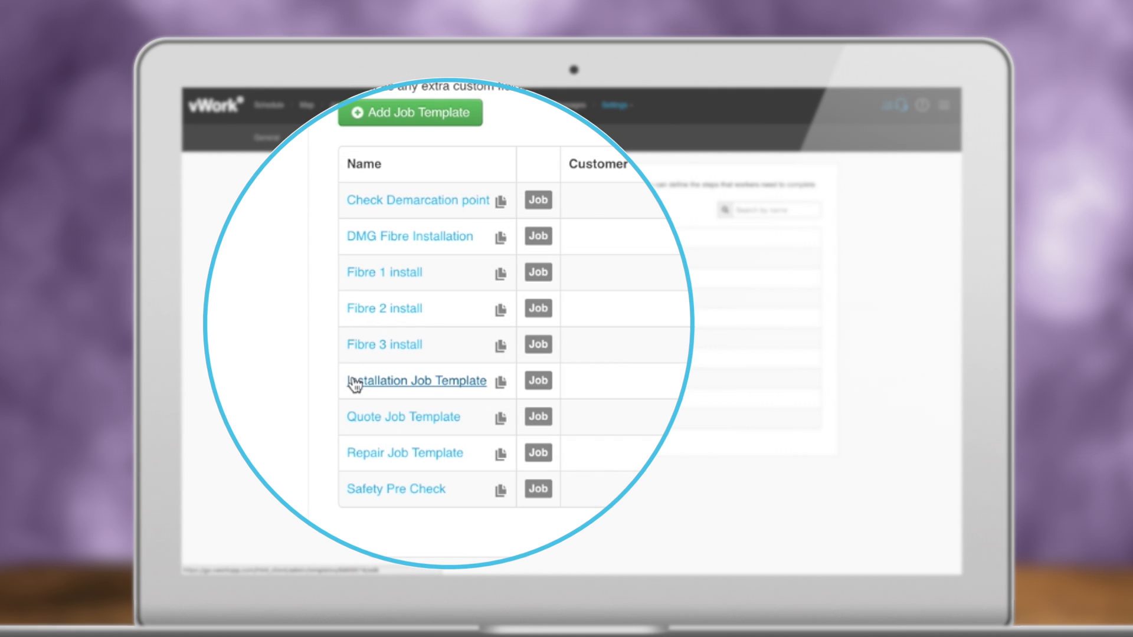
{"action": "mouse_move", "coordinate": [363, 489]}
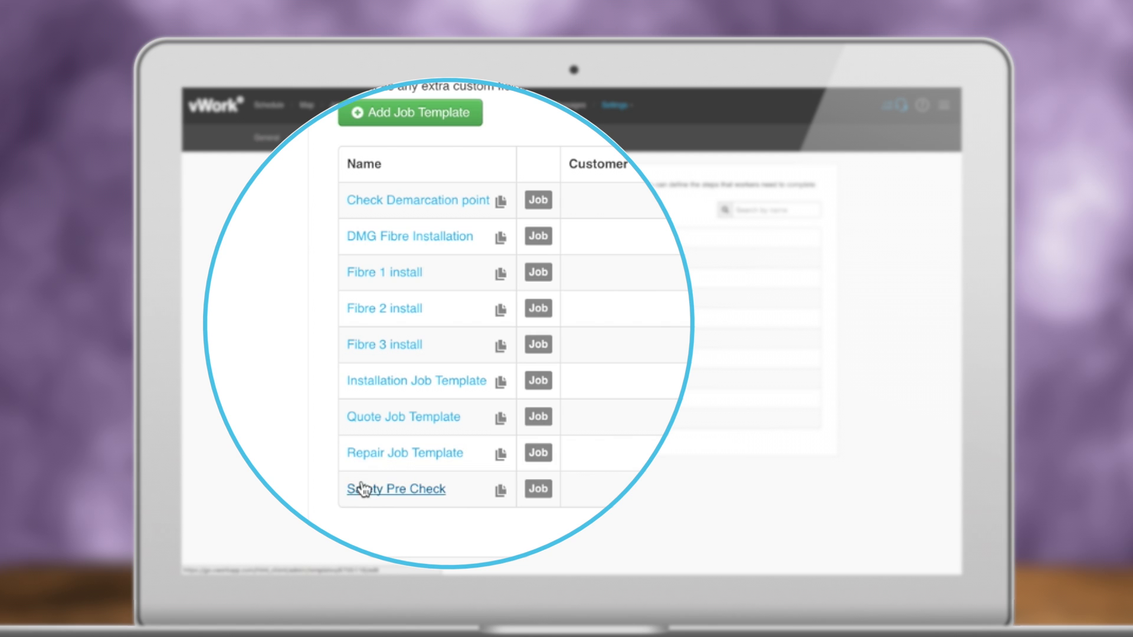
{"action": "mouse_move", "coordinate": [378, 510]}
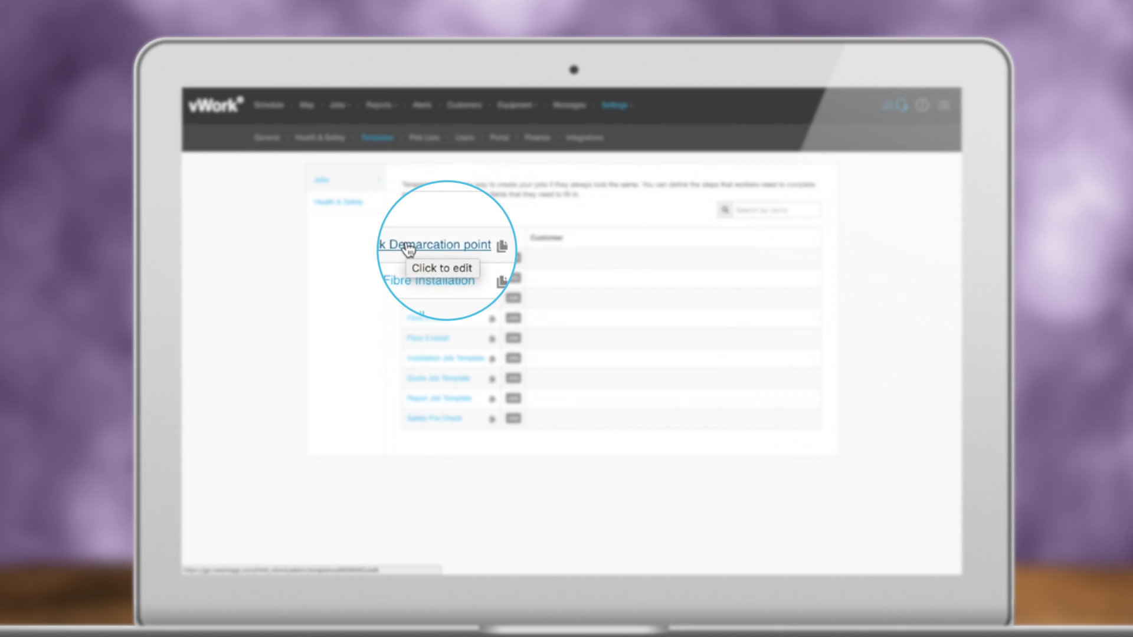
Open the Check Demarcation point template and create the job template.
{"action": "left_click", "coordinate": [434, 244]}
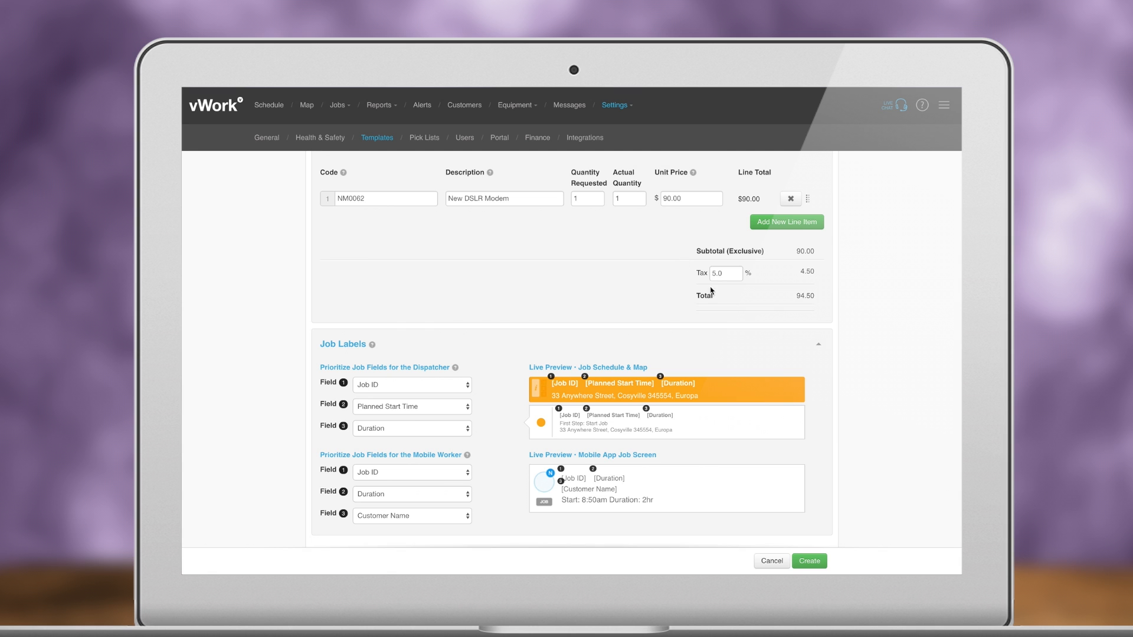
{"action": "left_click", "coordinate": [809, 560]}
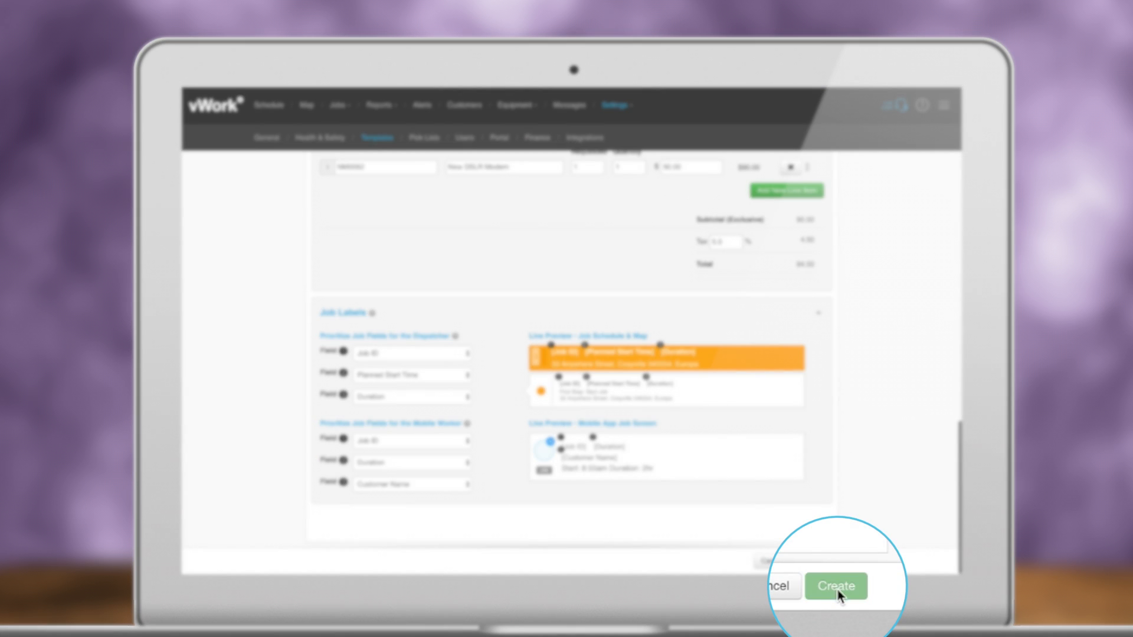
{"action": "left_click", "coordinate": [836, 586]}
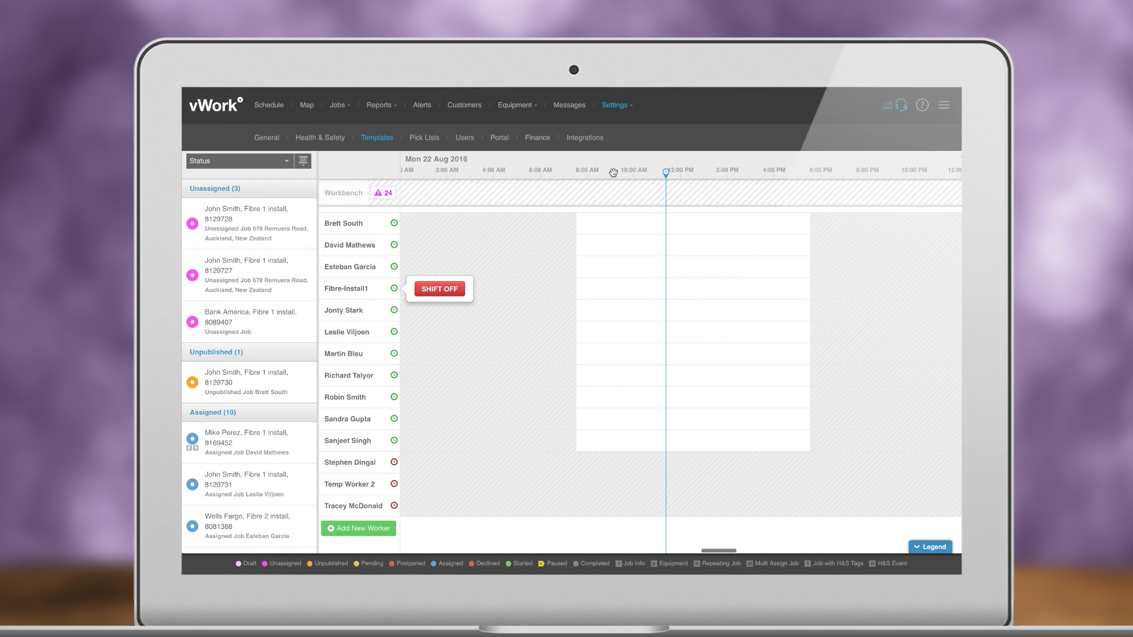